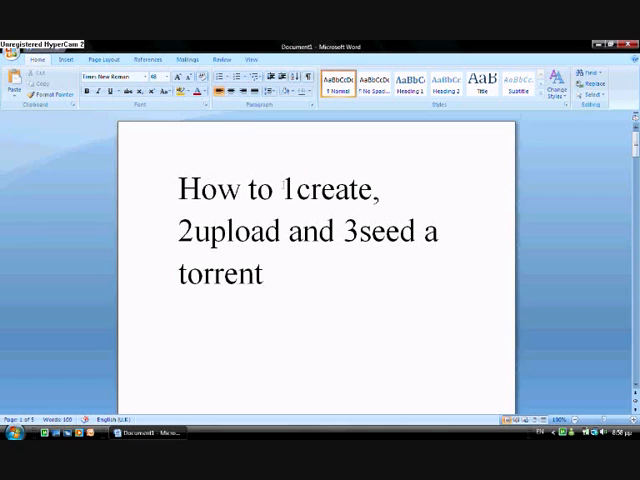
Select '2upload' in the title and move down to the upload section.
double_click(230, 232)
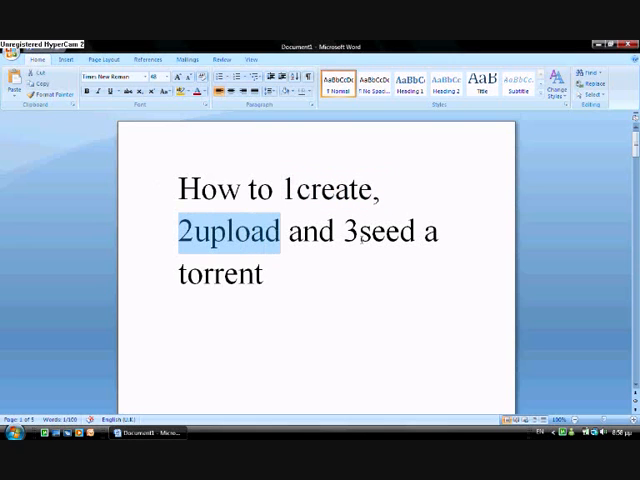
scroll(down, 3)
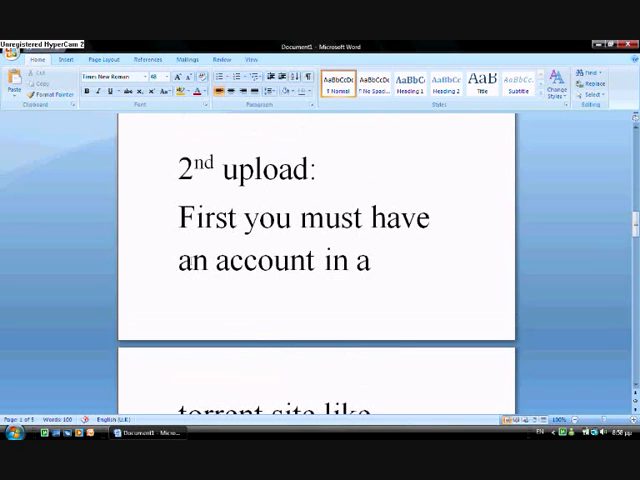
Scroll through the mininova.org upload text to the '3rd Seed your own torrents' section.
scroll(down, 3)
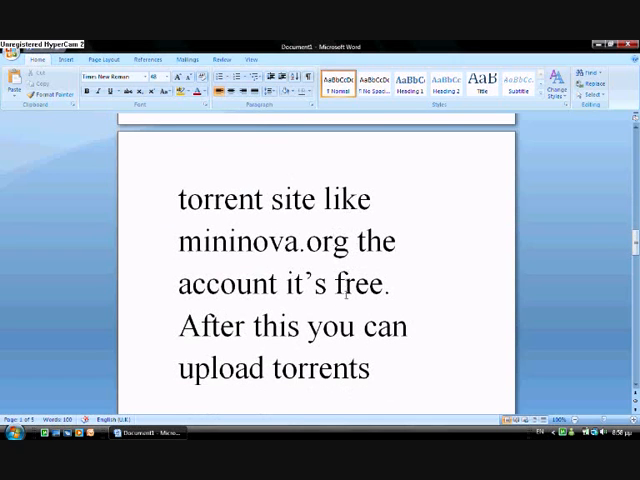
scroll(down, 3)
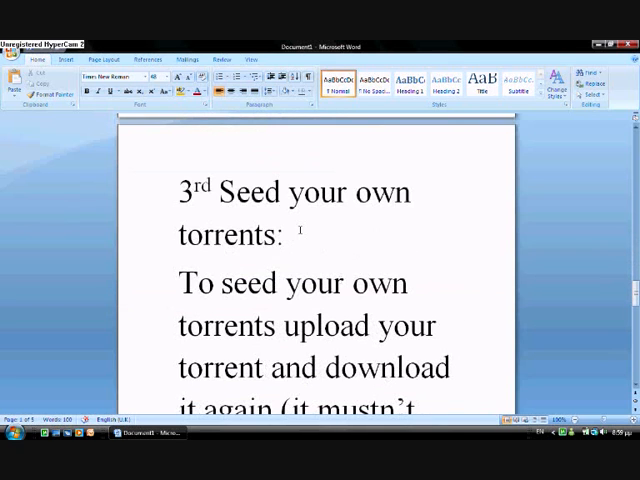
scroll(down, 3)
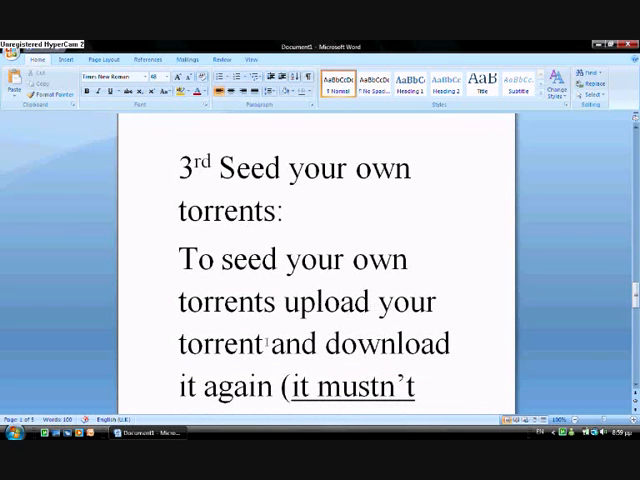
scroll(down, 3)
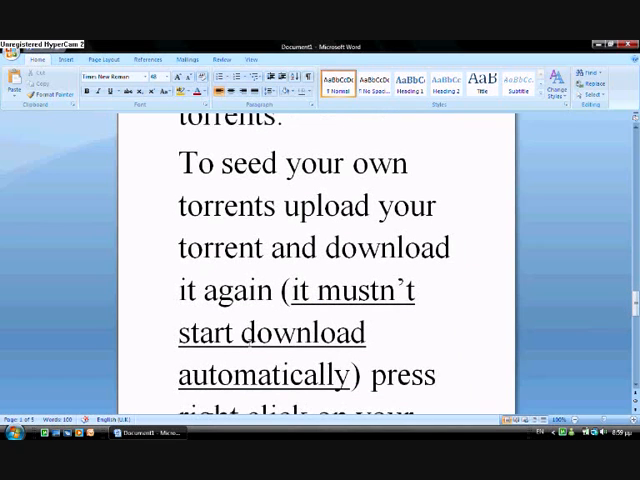
scroll(down, 3)
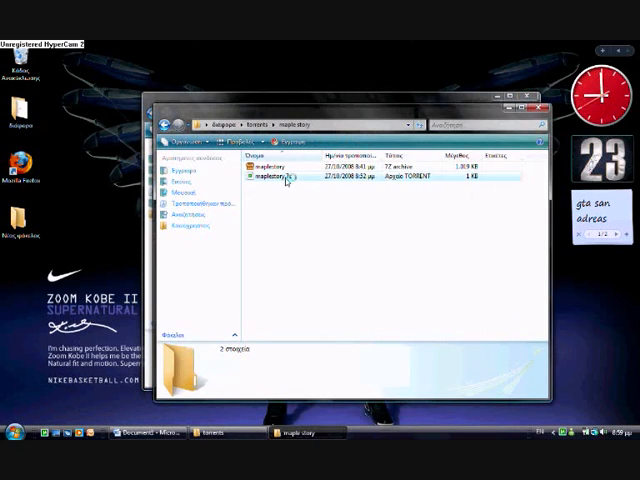
Open the .torrent file from its folder in the torrent client.
double_click(284, 180)
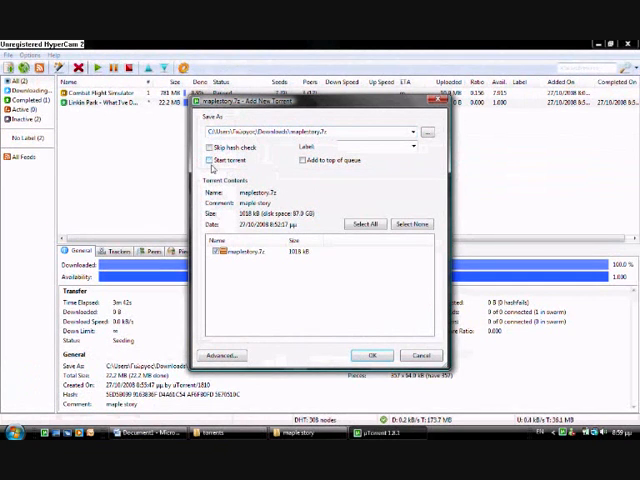
Confirm the Add New Torrent dialog with OK to add it to the transfer list.
click(372, 356)
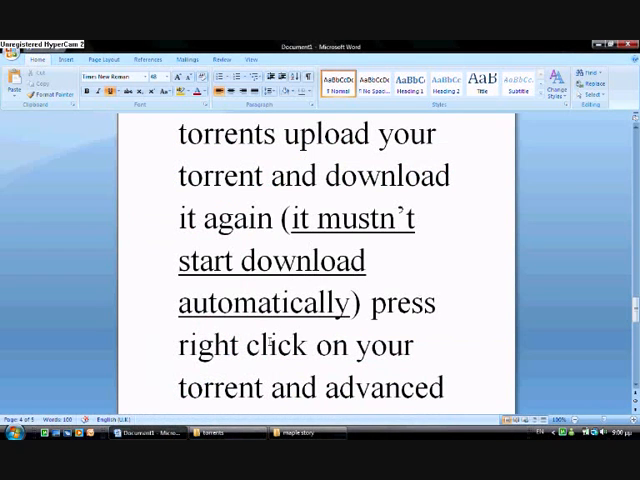
Scroll down the guide to the download-folder and 'force recheck' paragraph.
scroll(down, 3)
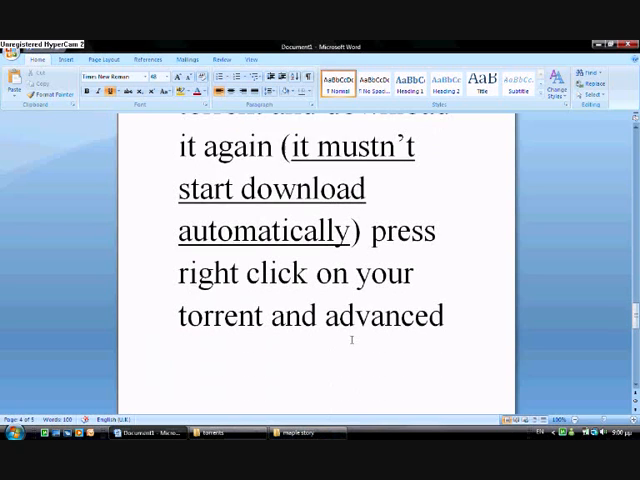
scroll(down, 3)
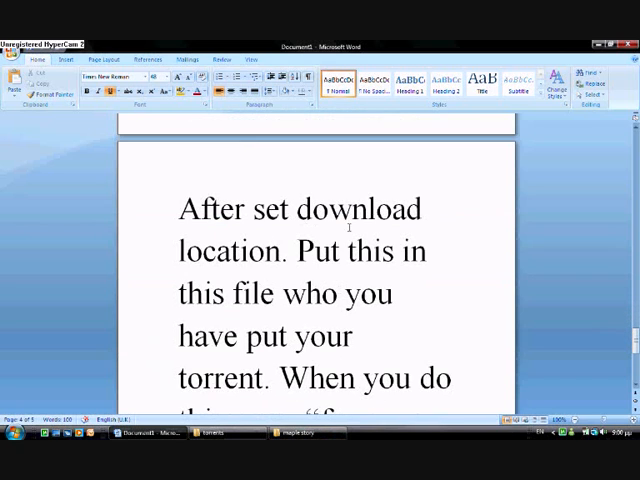
scroll(down, 3)
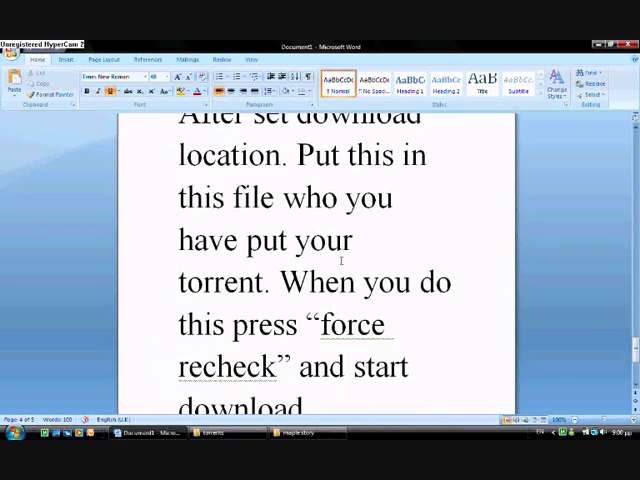
scroll(down, 3)
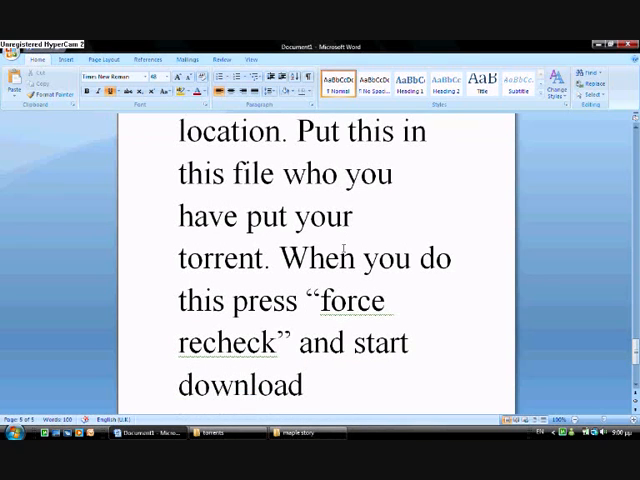
scroll(down, 3)
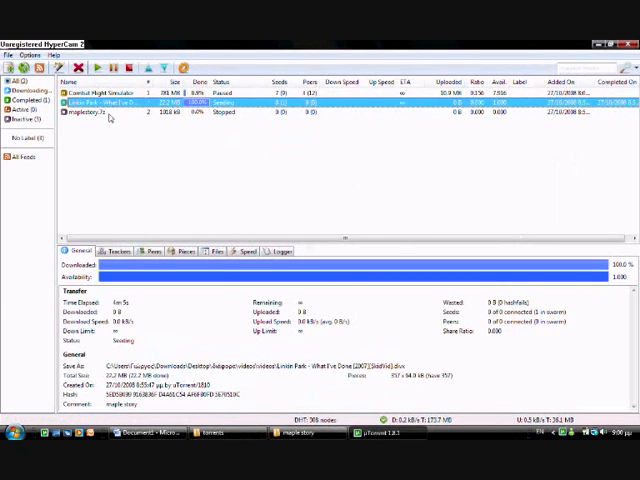
Bring up the context menu on the newly added torrent for Force Re-Check.
right_click(120, 120)
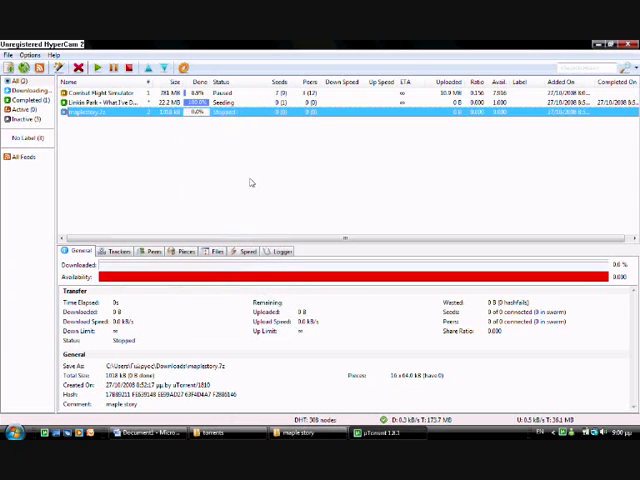
mouse_move(232, 132)
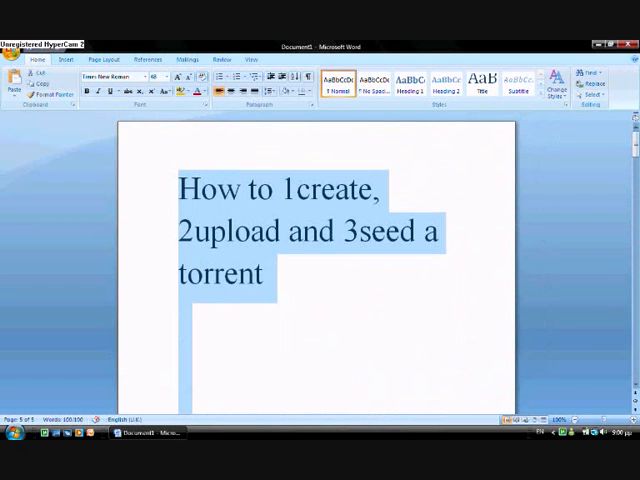
Write the closing line 'Thats all bye !' on the page.
text(T)
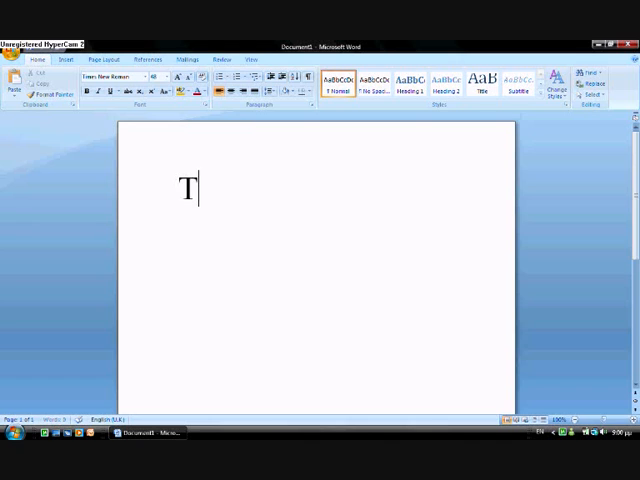
text(hats a)
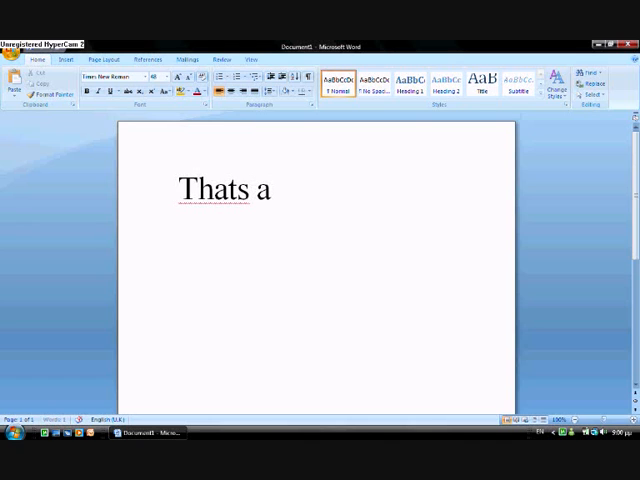
text(ll bye)
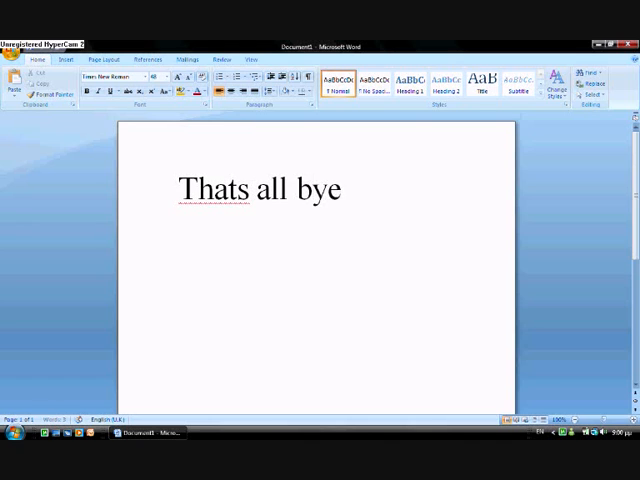
text(!)
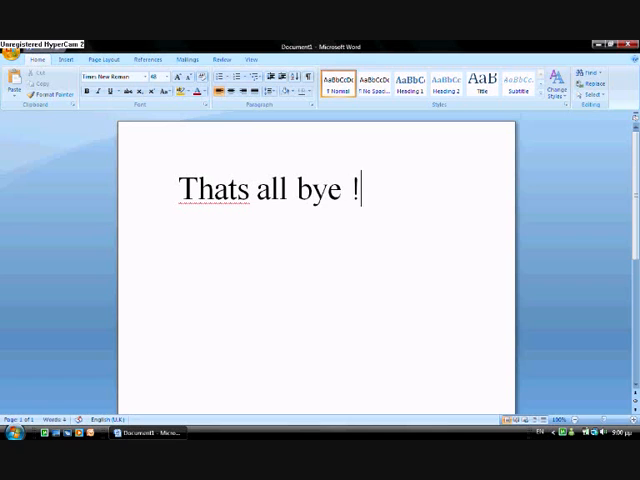